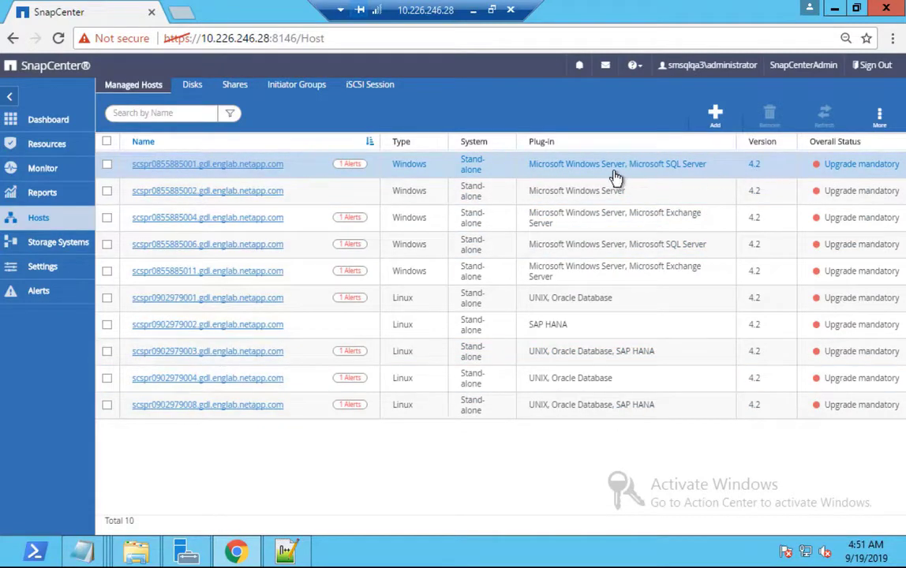
pyautogui.moveTo(676, 183)
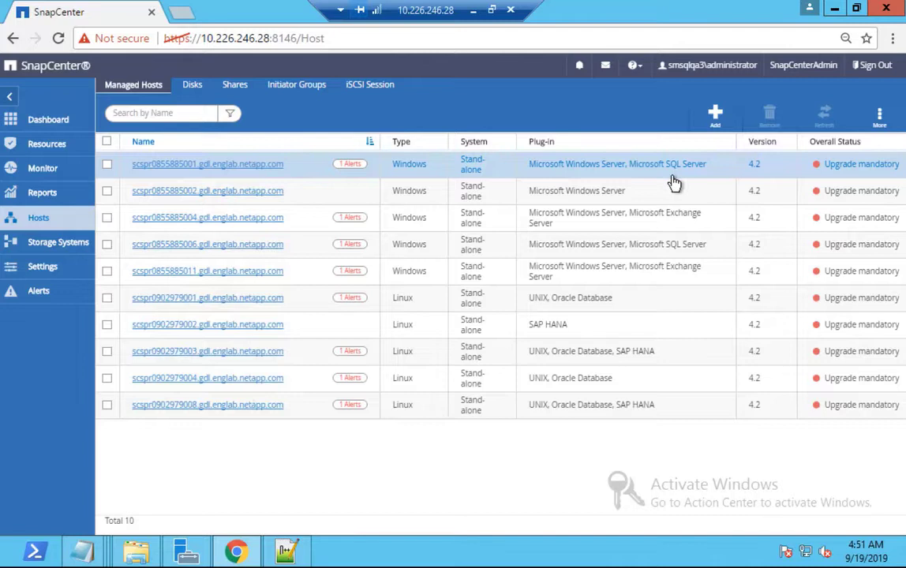
pyautogui.moveTo(792, 176)
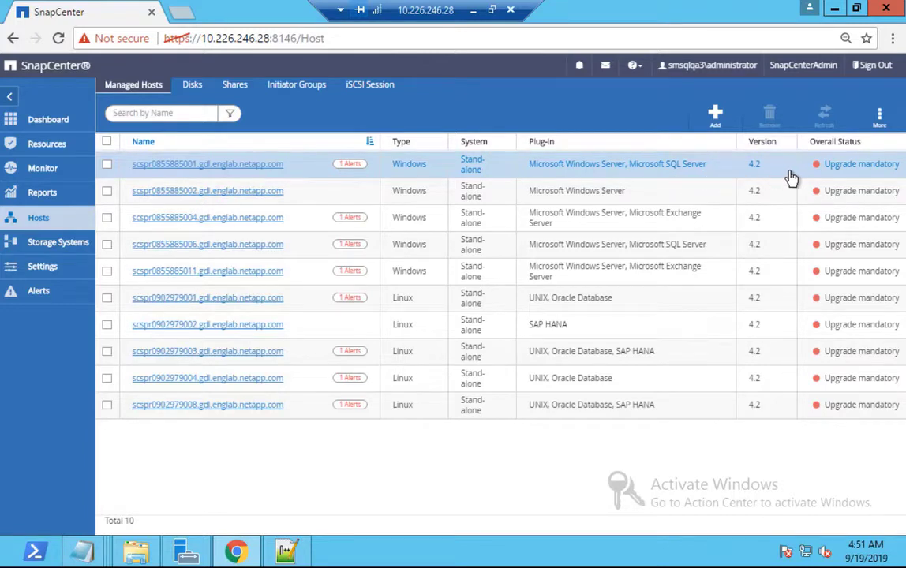
pyautogui.moveTo(805, 176)
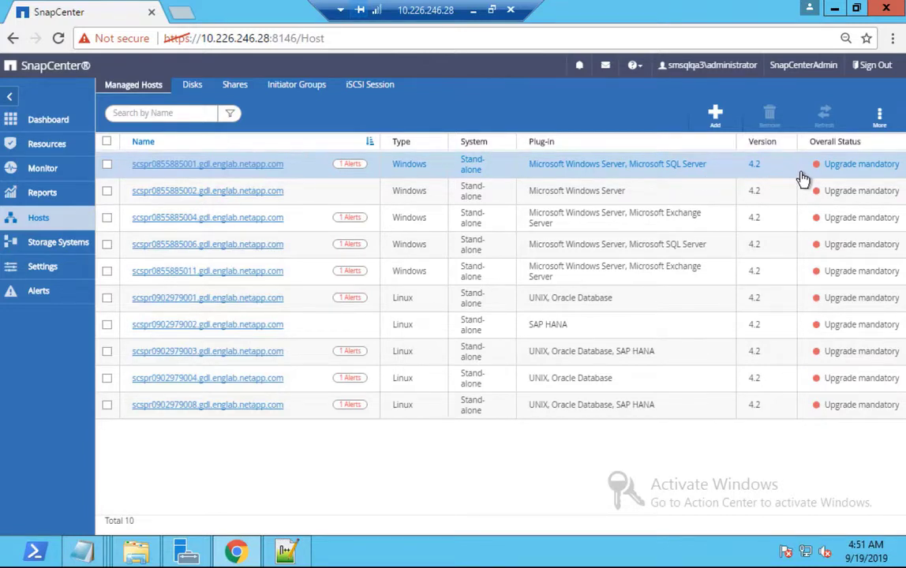
pyautogui.moveTo(698, 224)
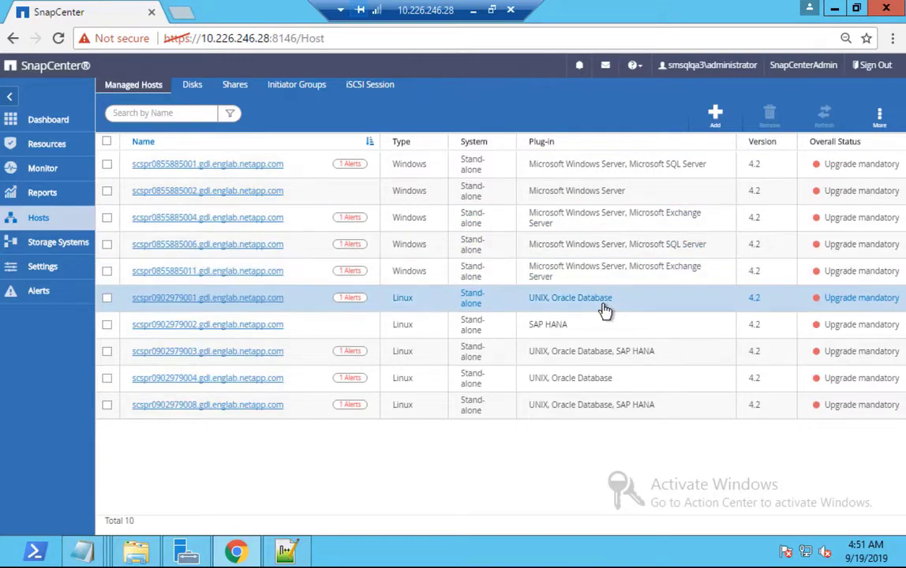
pyautogui.moveTo(600, 332)
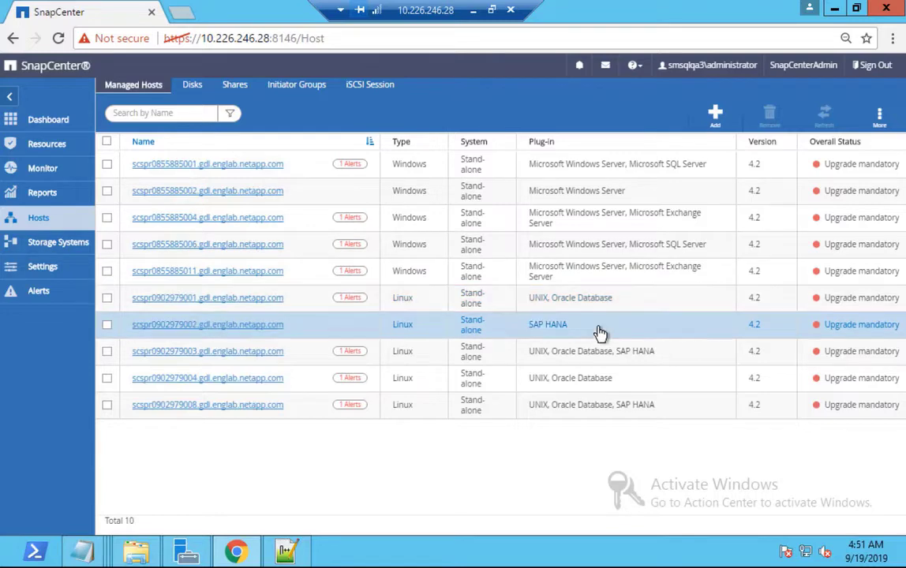
pyautogui.moveTo(666, 375)
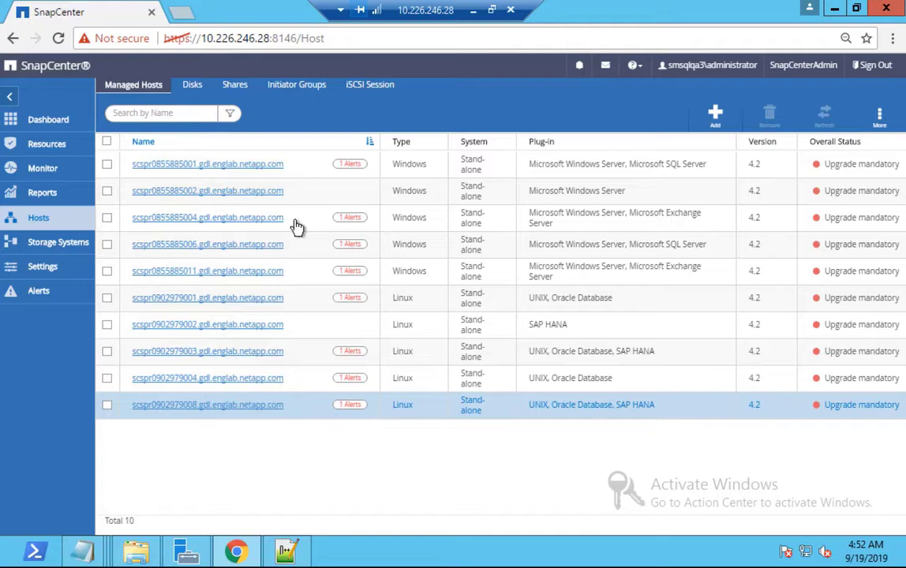
# Select all ten managed hosts and confirm upgrading their plug-ins to version 4.3.
pyautogui.click(110, 142)
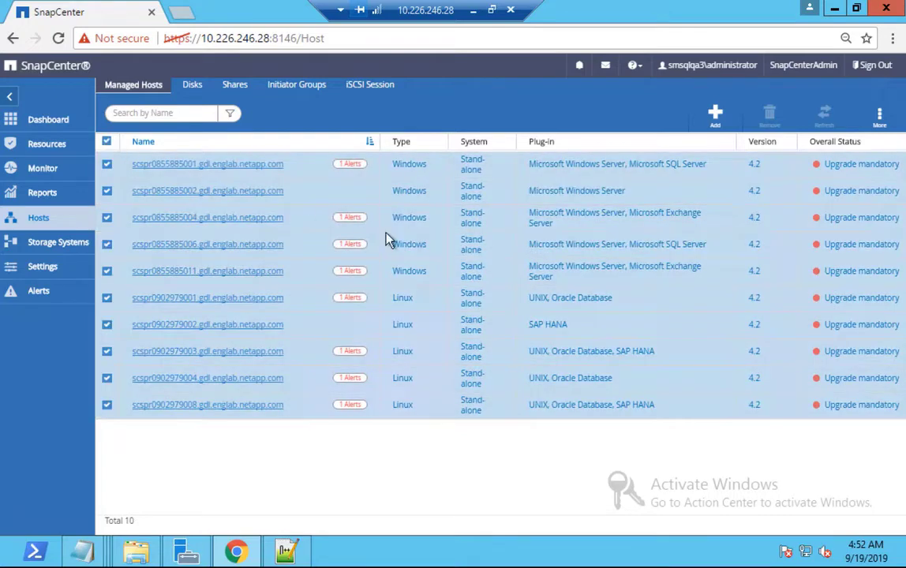
pyautogui.moveTo(805, 250)
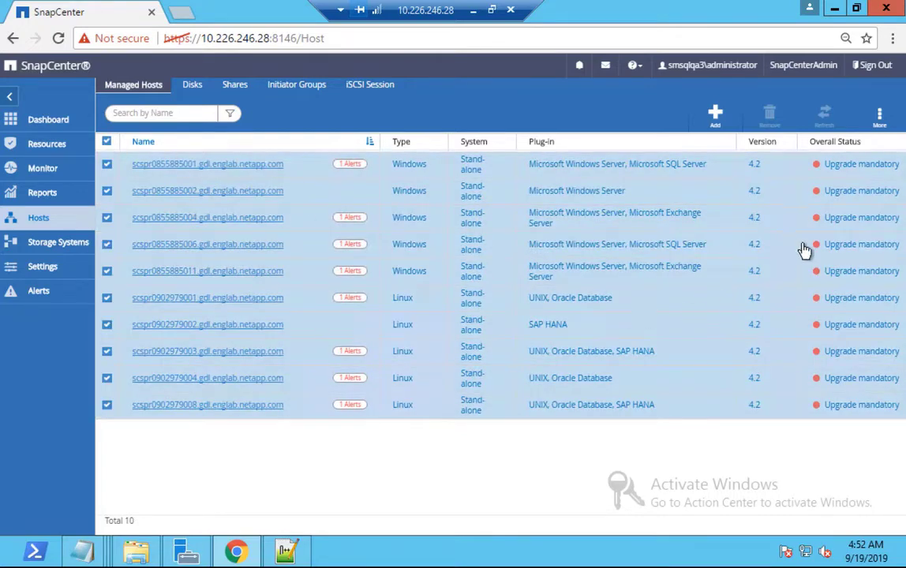
pyautogui.click(879, 117)
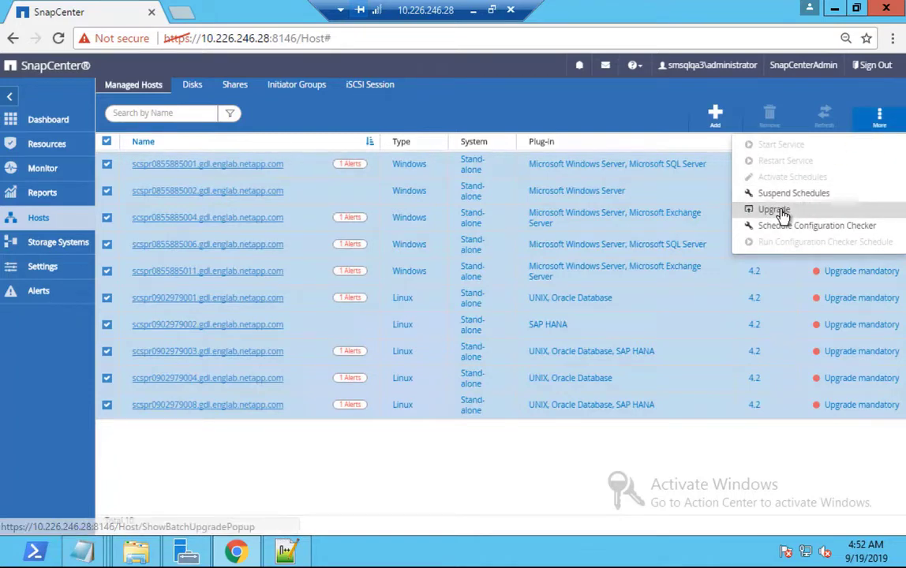
pyautogui.click(773, 208)
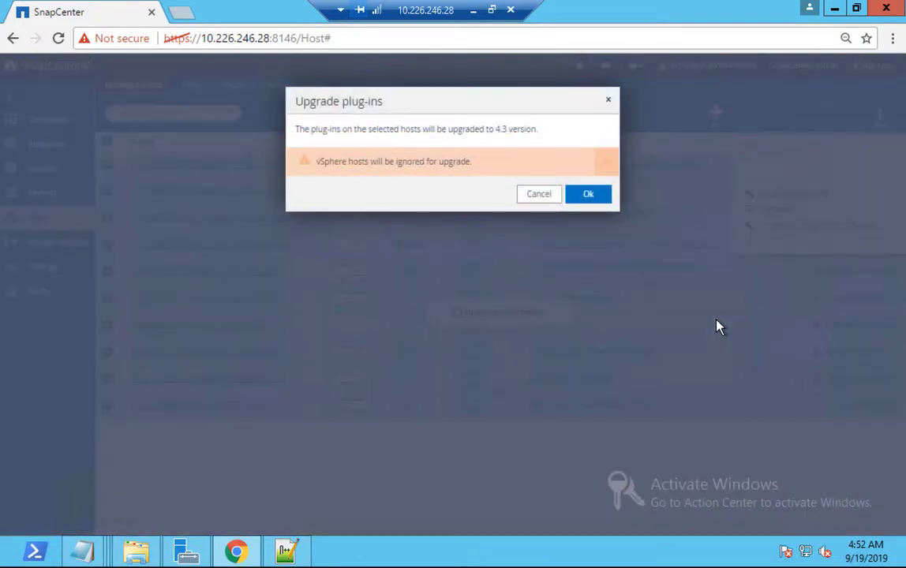
pyautogui.moveTo(589, 194)
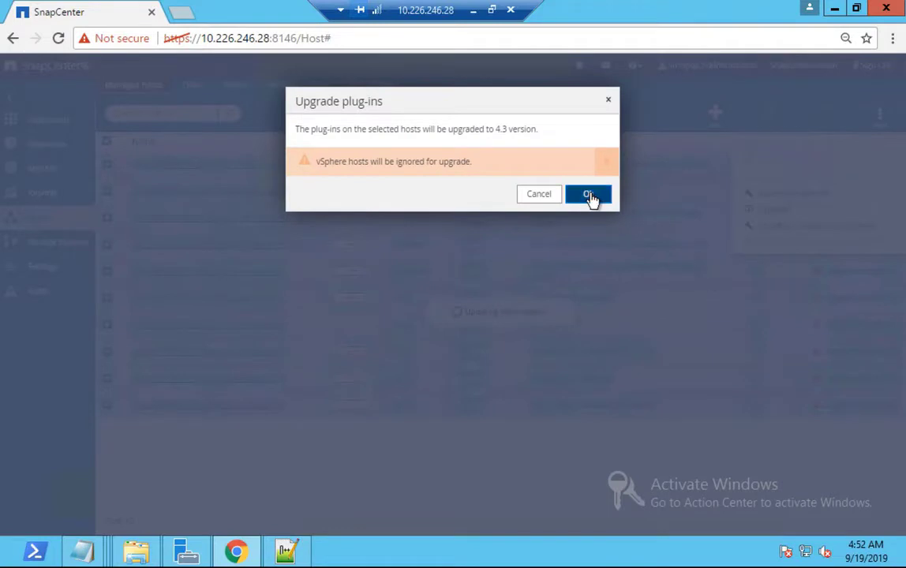
pyautogui.click(589, 195)
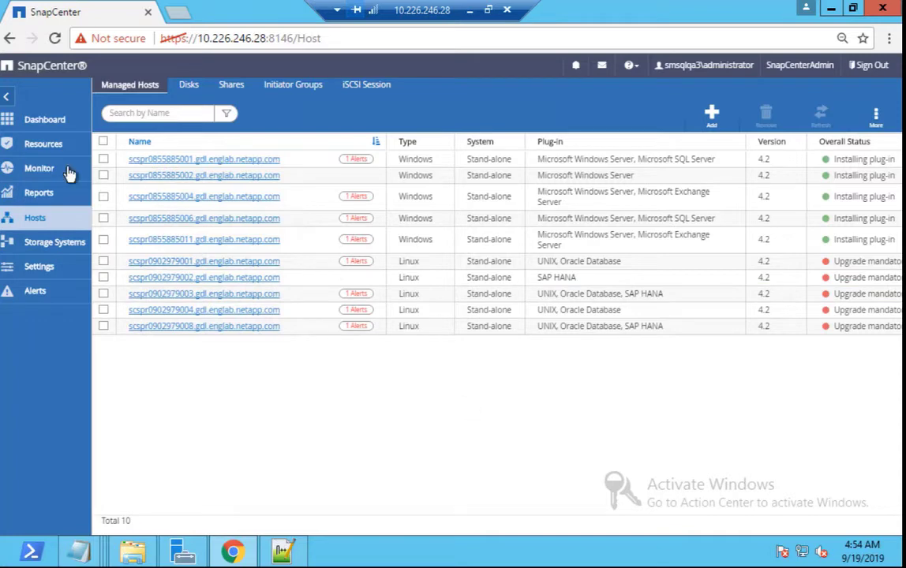
# Review the package upgrade jobs under Monitor, then return to the Hosts page.
pyautogui.click(39, 167)
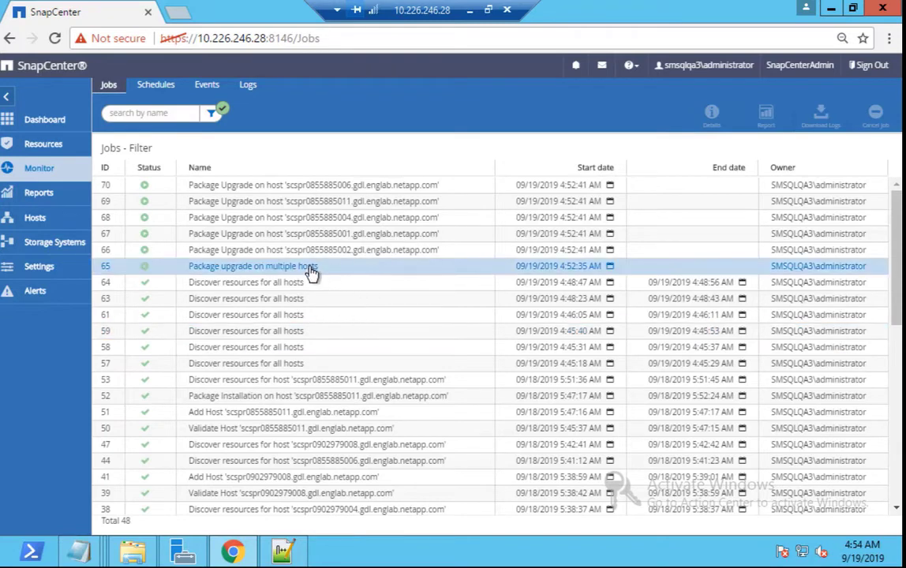
pyautogui.click(35, 218)
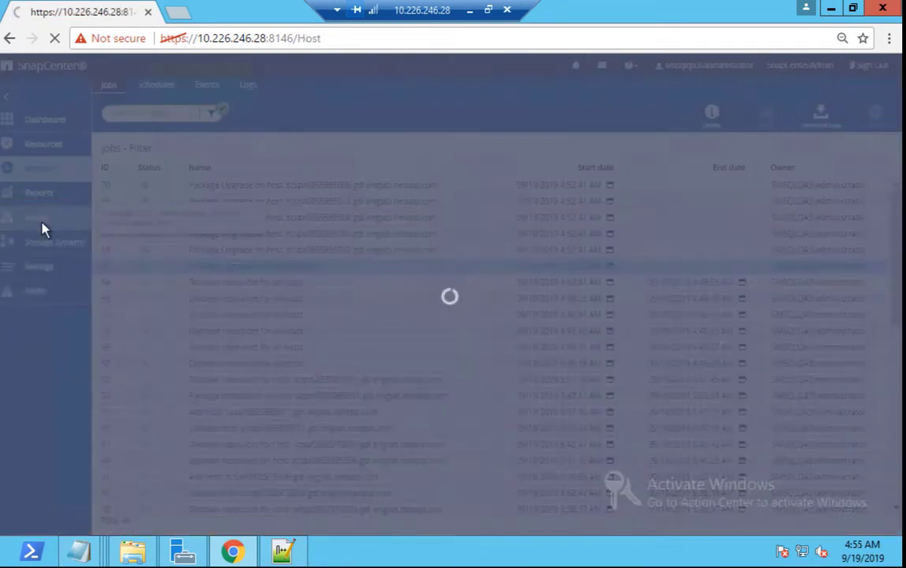
# Reload the managed hosts list showing all ten hosts on version 4.3.
pyautogui.click(35, 218)
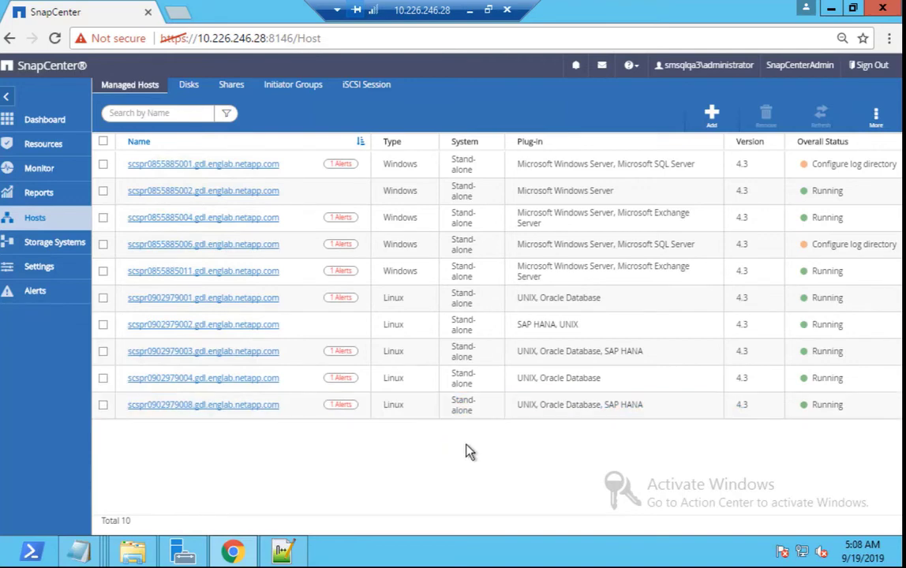
pyautogui.moveTo(486, 449)
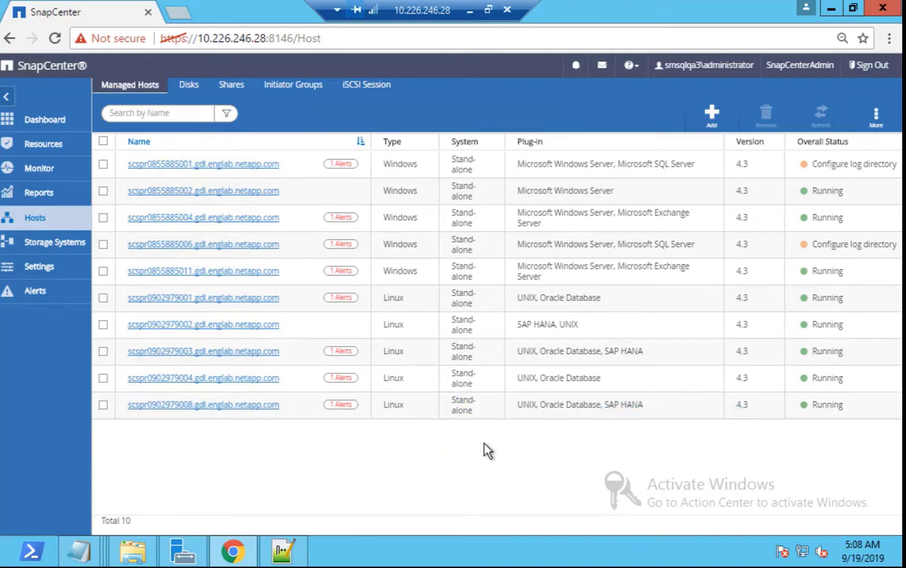
pyautogui.moveTo(260, 175)
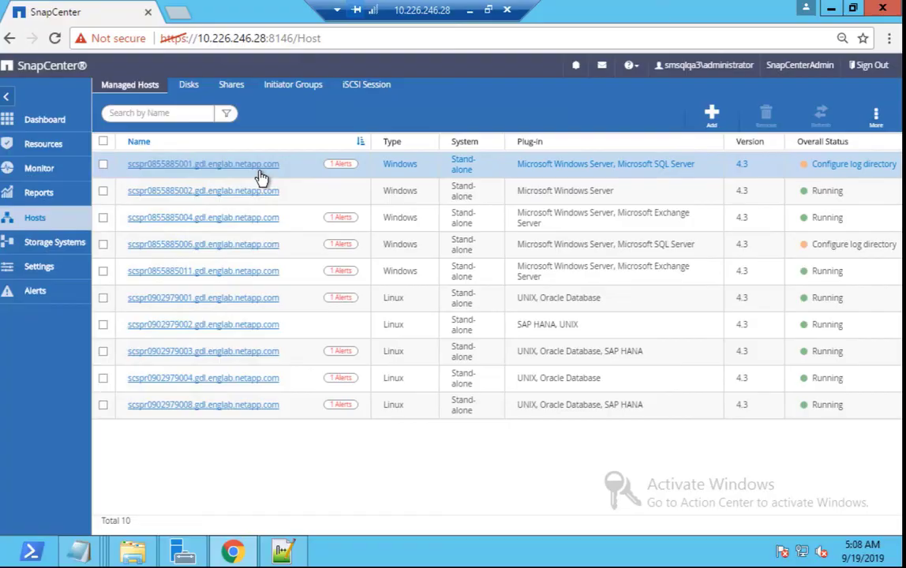